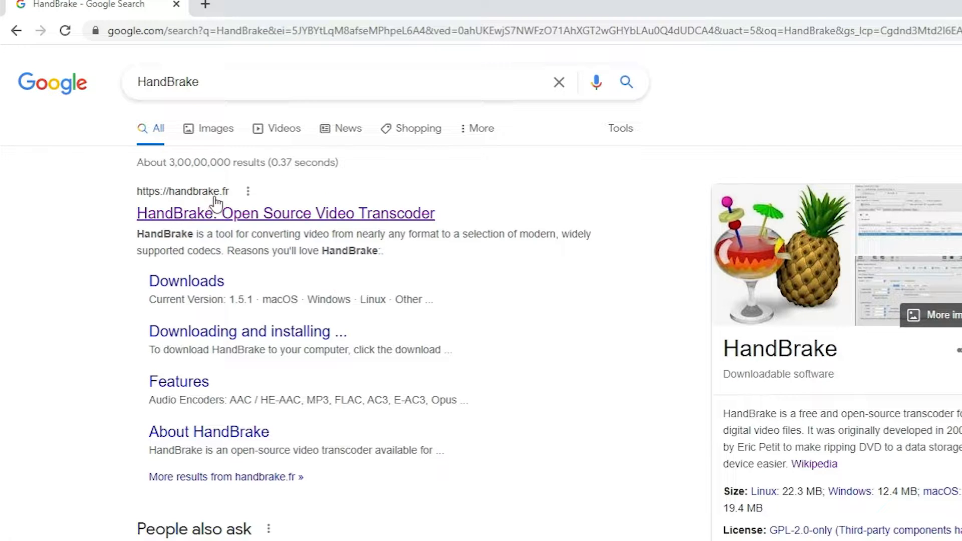
{"action": "mouse_move", "coordinate": [254, 218]}
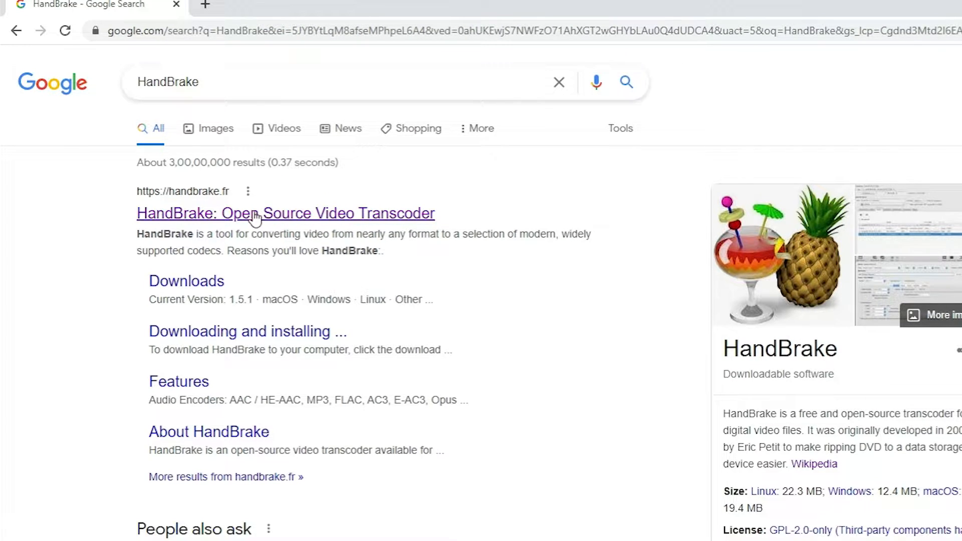
- Open the HandBrake: Open Source Video Transcoder result in a new tab and start the 1.5.1 download
{"action": "right_click", "coordinate": [254, 213]}
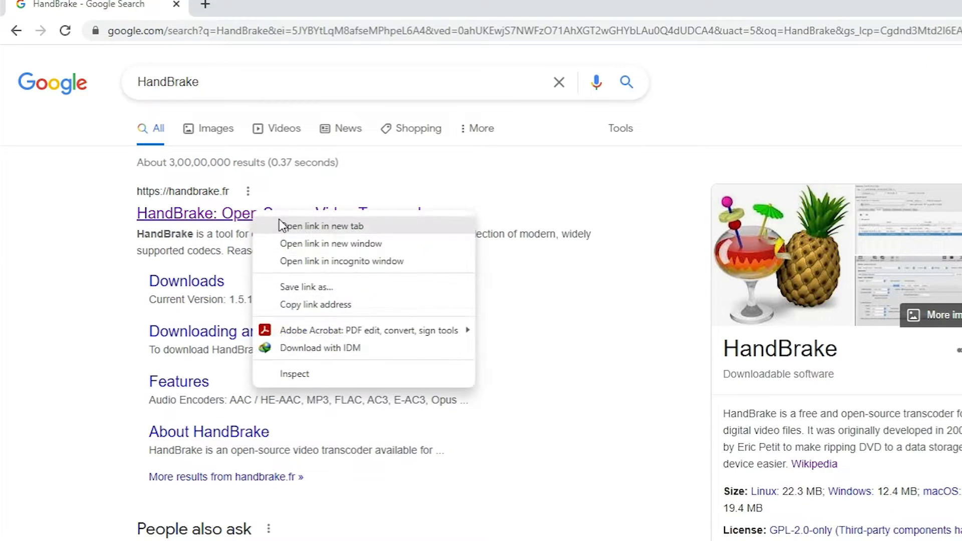
{"action": "left_click", "coordinate": [325, 226]}
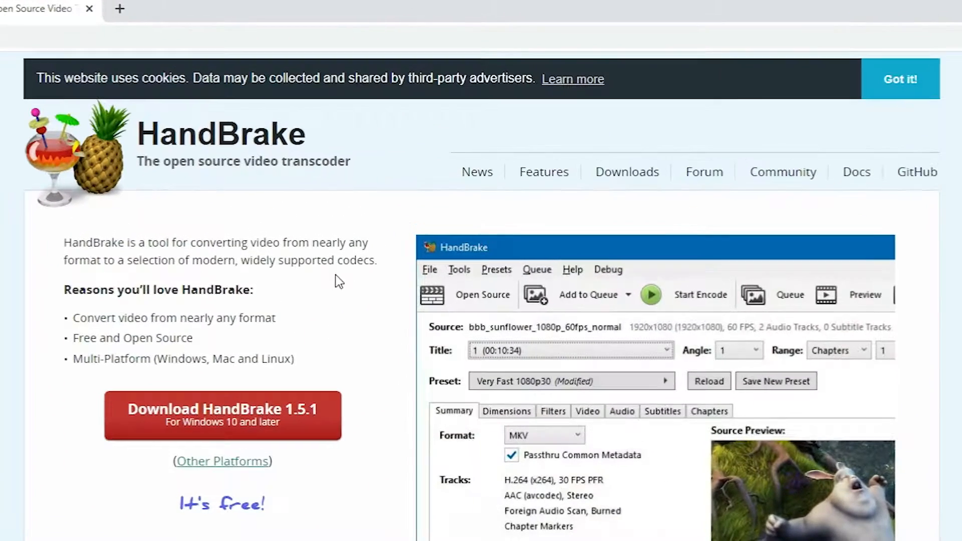
{"action": "left_click", "coordinate": [705, 247]}
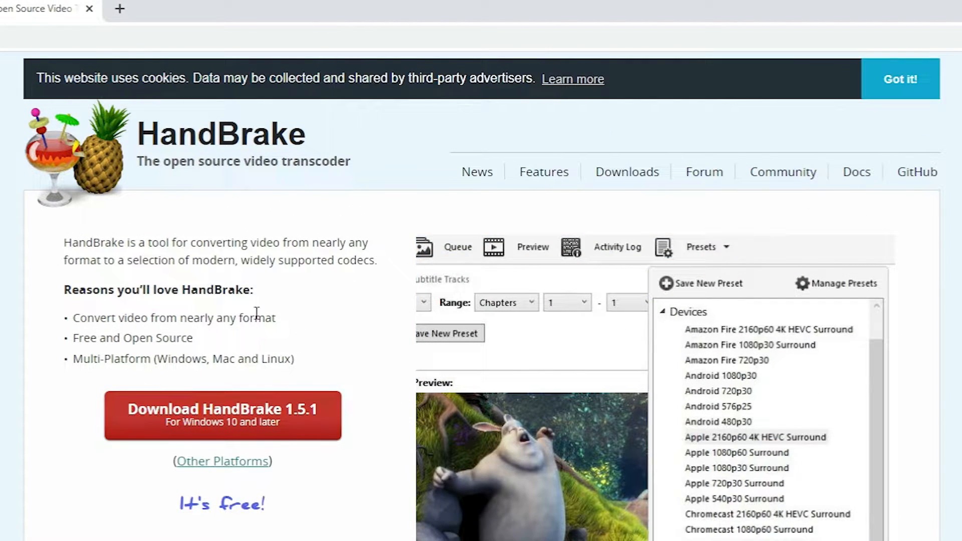
{"action": "mouse_move", "coordinate": [276, 439]}
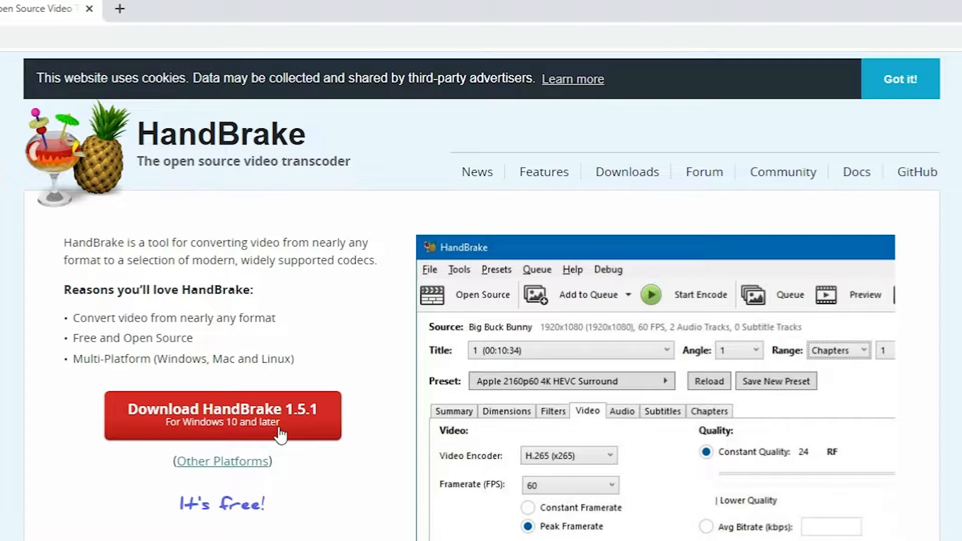
{"action": "left_click", "coordinate": [452, 411]}
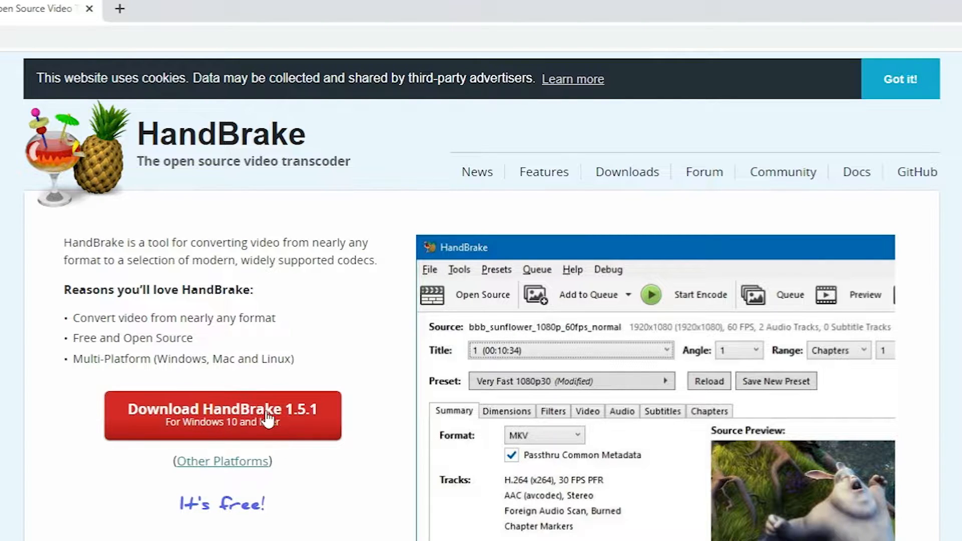
- Save the HandBrake 1.5.1 installer to the Desktop and start the download
{"action": "left_click", "coordinate": [222, 415]}
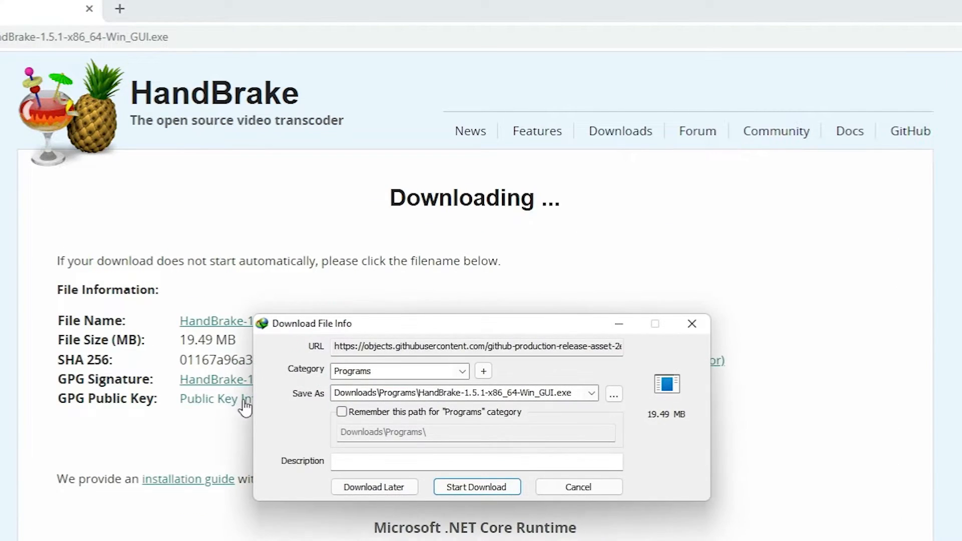
{"action": "scroll", "scroll_direction": "down", "scroll_amount": 3}
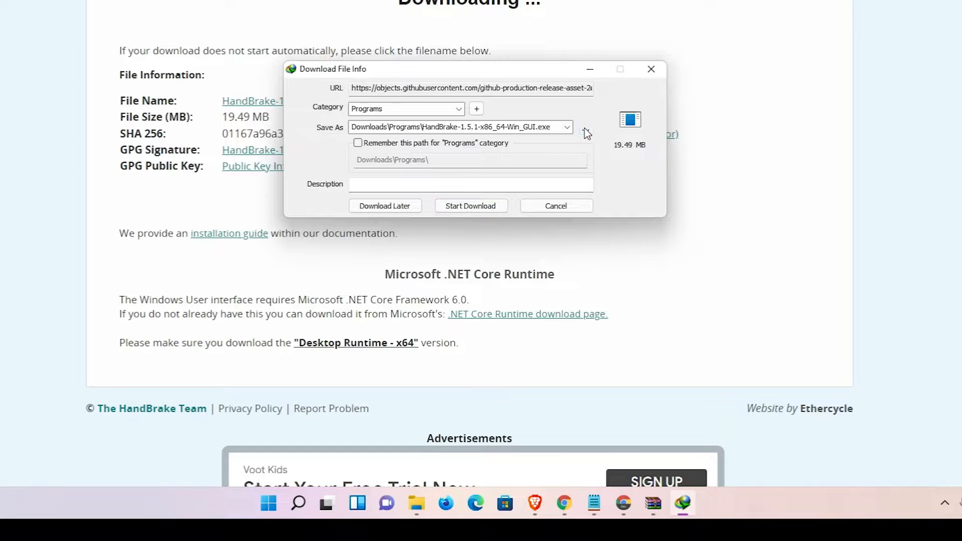
{"action": "left_click", "coordinate": [585, 126]}
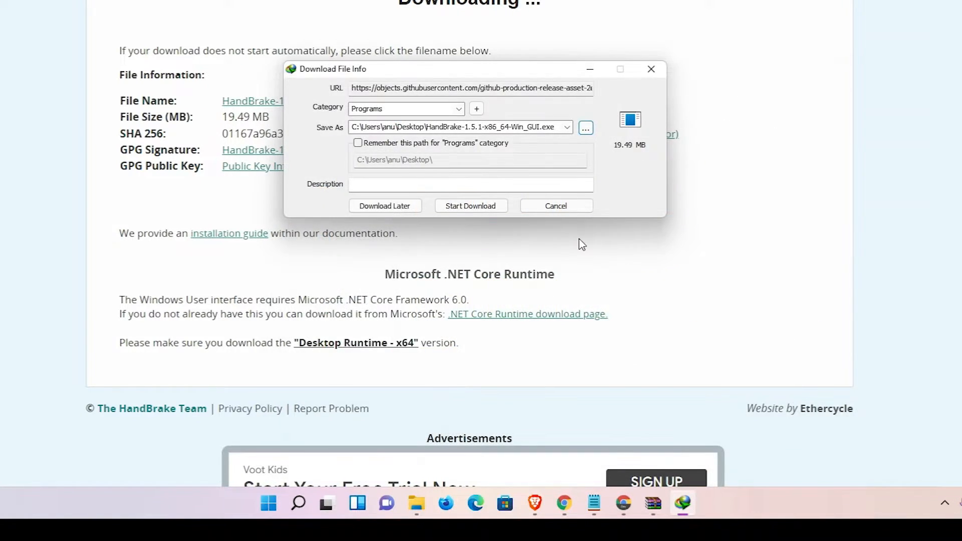
{"action": "left_click", "coordinate": [470, 205]}
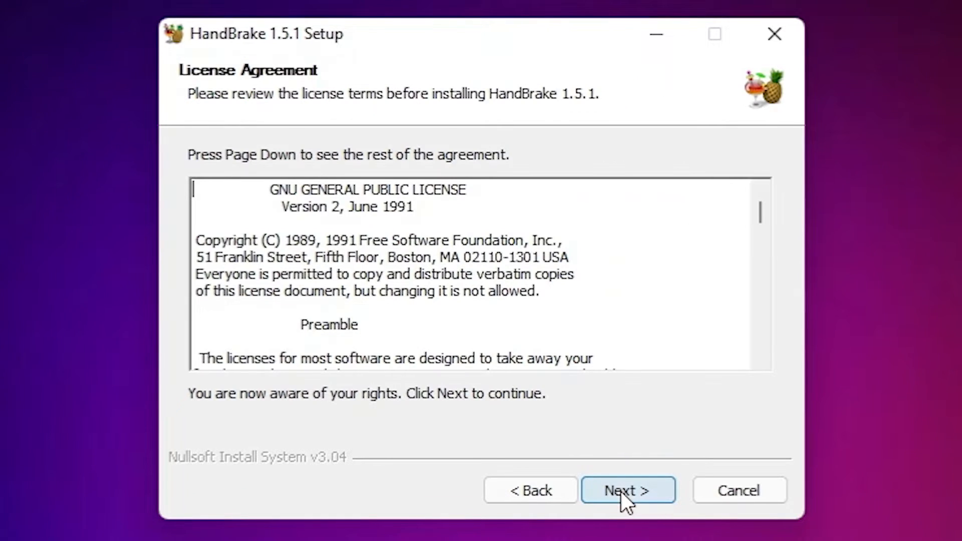
- Accept the license and install HandBrake 1.5.1 into the default folder
{"action": "left_click", "coordinate": [627, 490]}
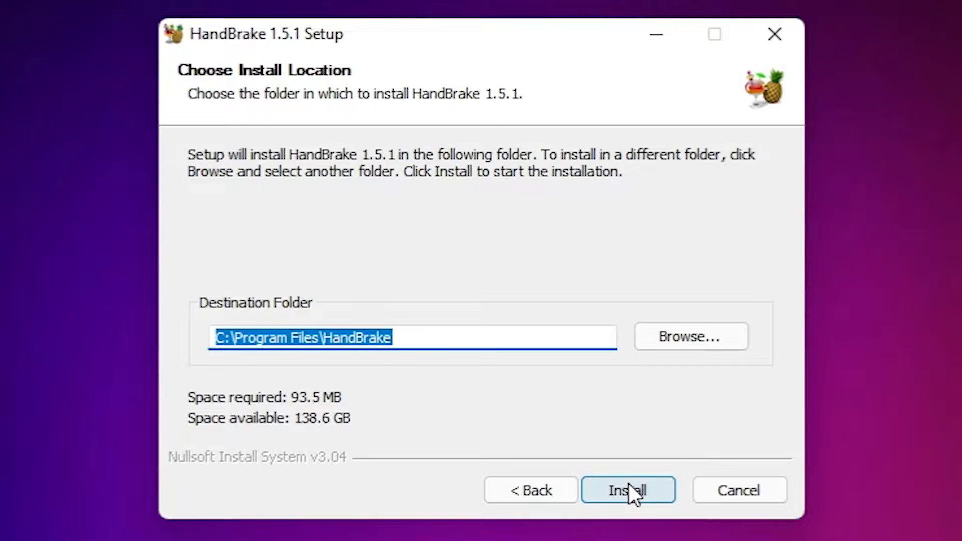
{"action": "left_click", "coordinate": [628, 490]}
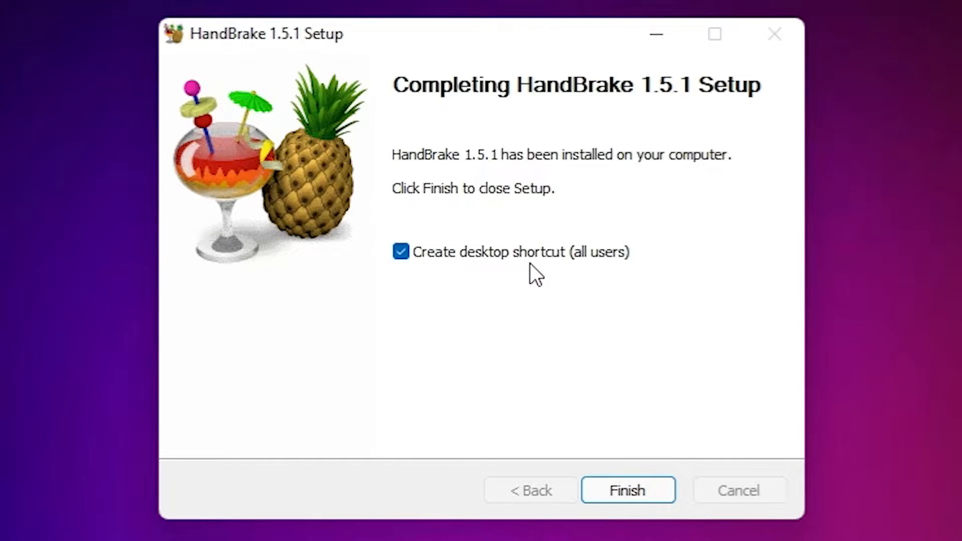
{"action": "left_click", "coordinate": [626, 489]}
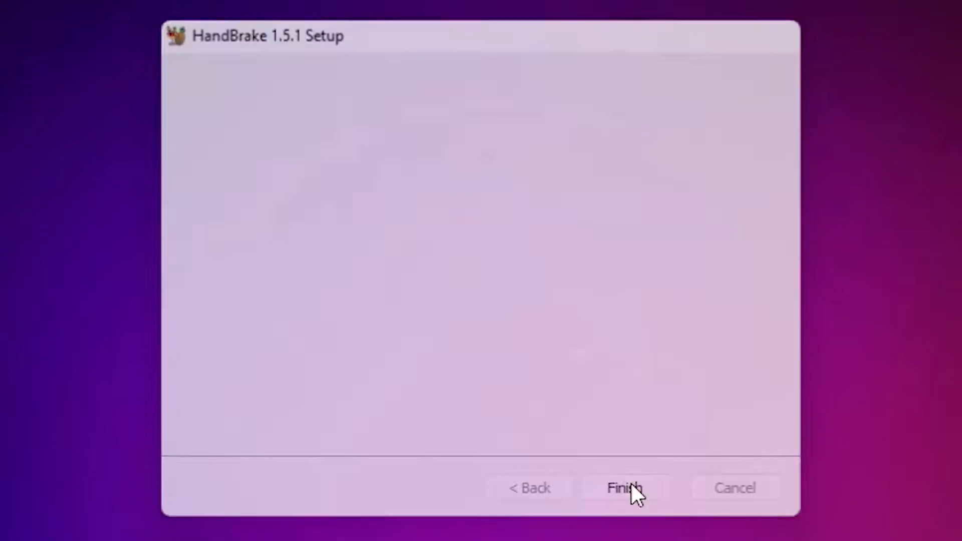
- Launch HandBrake from its desktop shortcut and agree to fetch the .NET runtime
{"action": "left_click", "coordinate": [621, 487]}
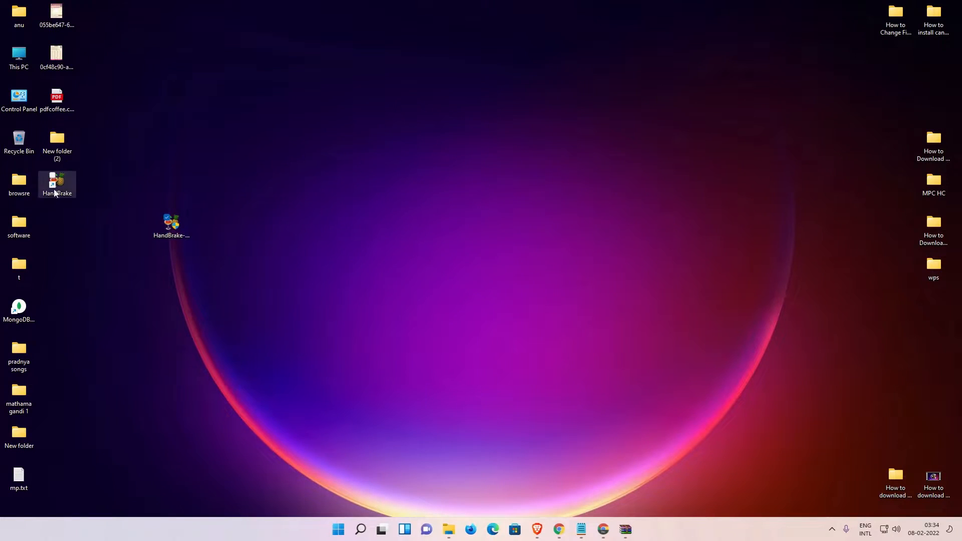
{"action": "double_click", "coordinate": [56, 180]}
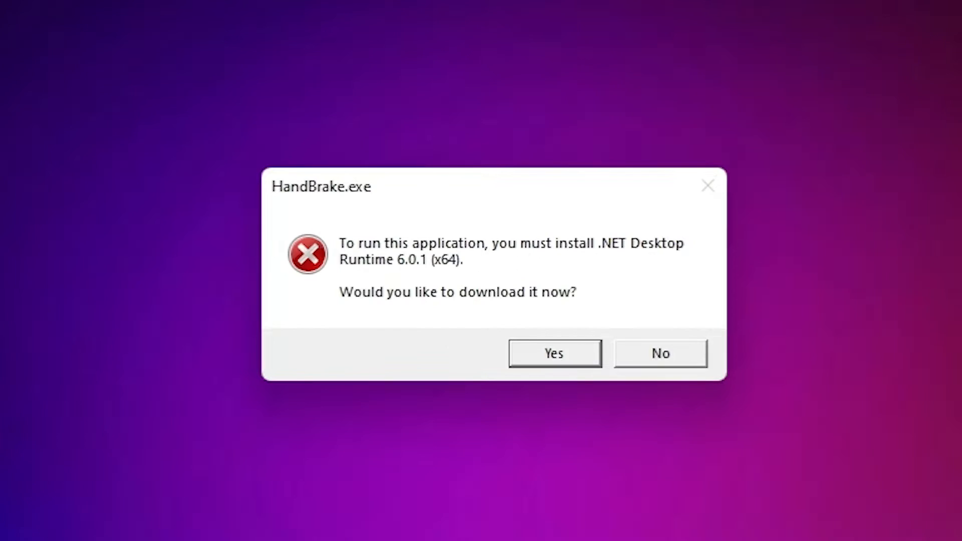
{"action": "left_click", "coordinate": [552, 352]}
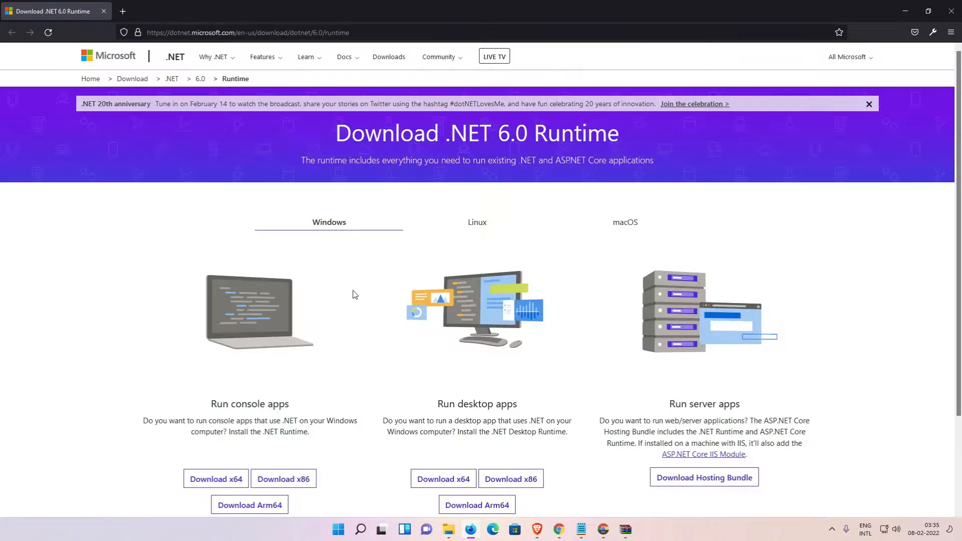
{"action": "mouse_move", "coordinate": [359, 294]}
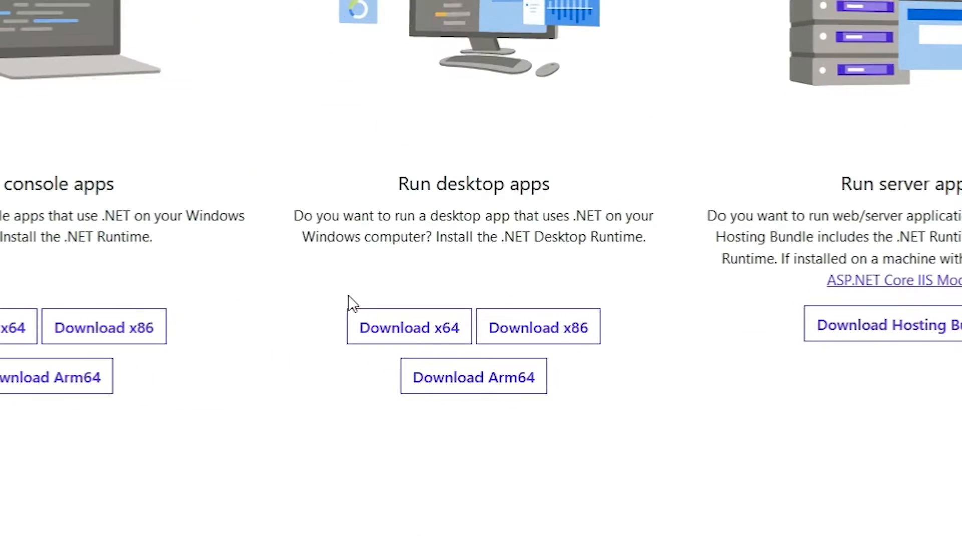
{"action": "mouse_move", "coordinate": [408, 327]}
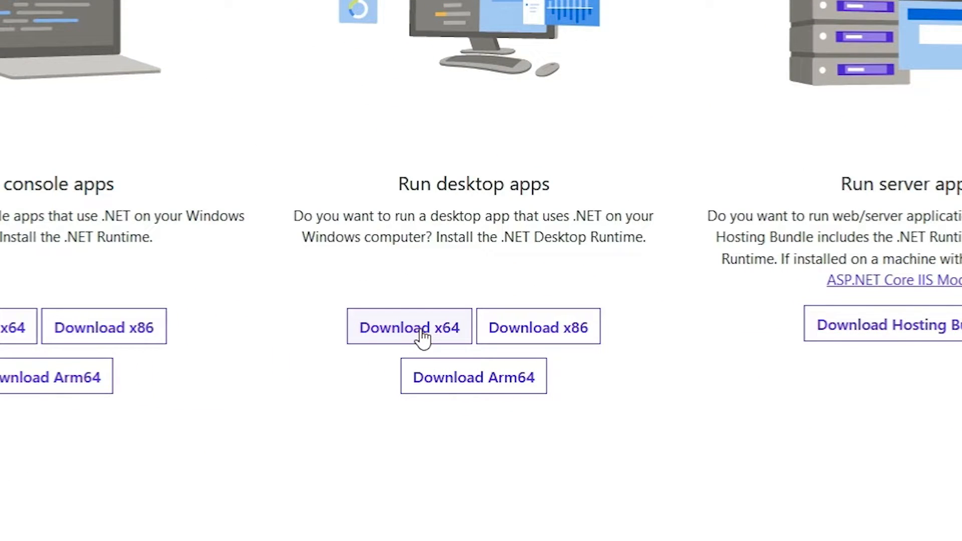
- Download the x64 .NET 6.0 Desktop Runtime installer and drag it to the desktop
{"action": "left_click", "coordinate": [408, 326]}
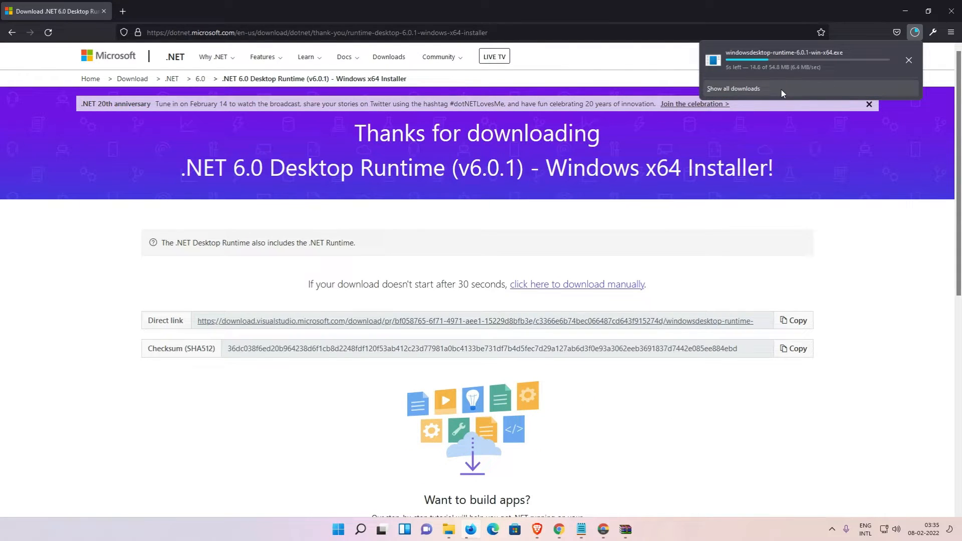
{"action": "left_click", "coordinate": [732, 88]}
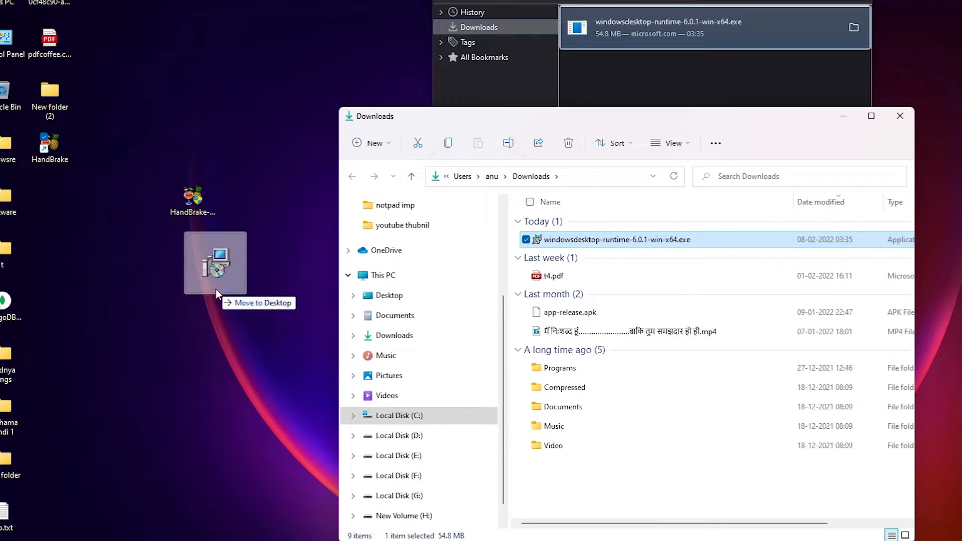
{"action": "left_click_drag", "start_coordinate": [616, 240], "coordinate": [239, 248]}
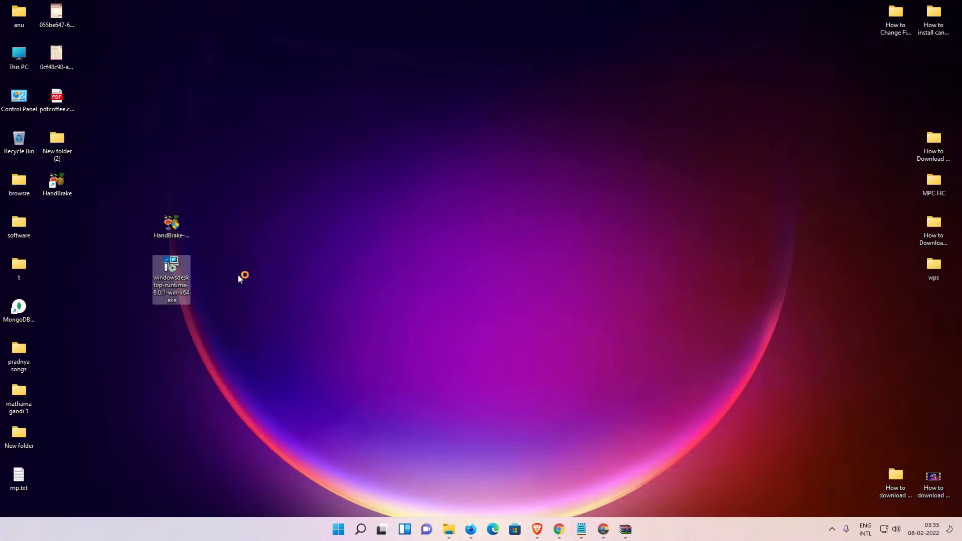
- Run the .NET Desktop Runtime 6.0.1 x64 installer to successful completion and close it
{"action": "double_click", "coordinate": [171, 279]}
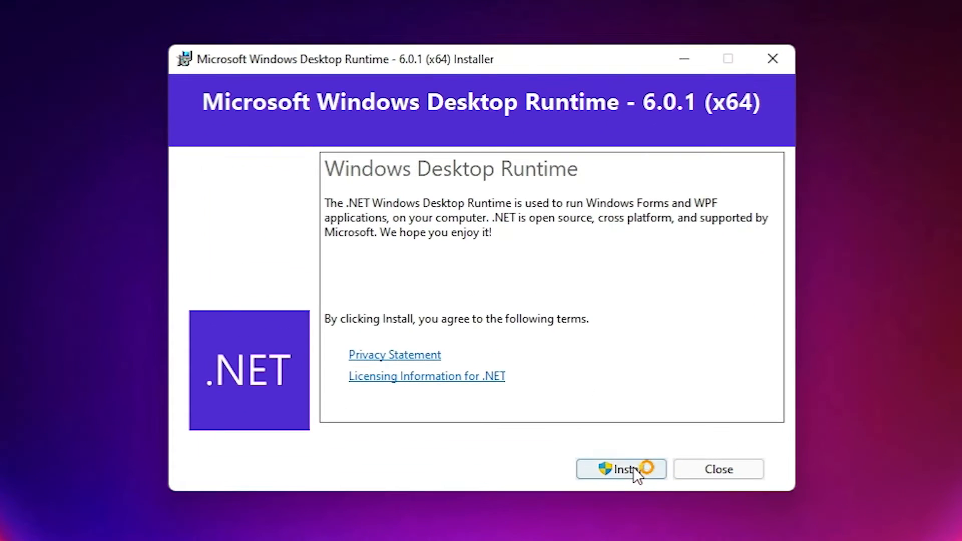
{"action": "left_click", "coordinate": [620, 469]}
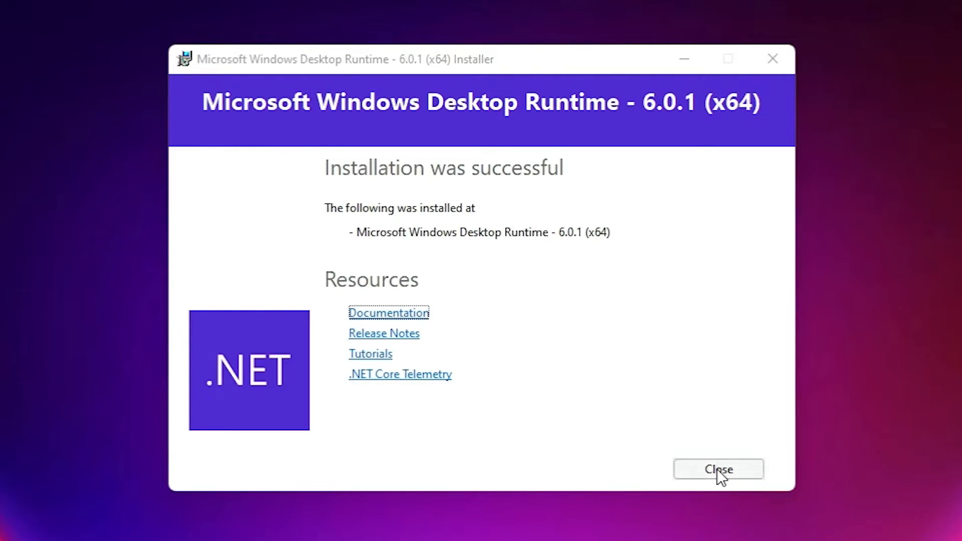
{"action": "left_click", "coordinate": [717, 469]}
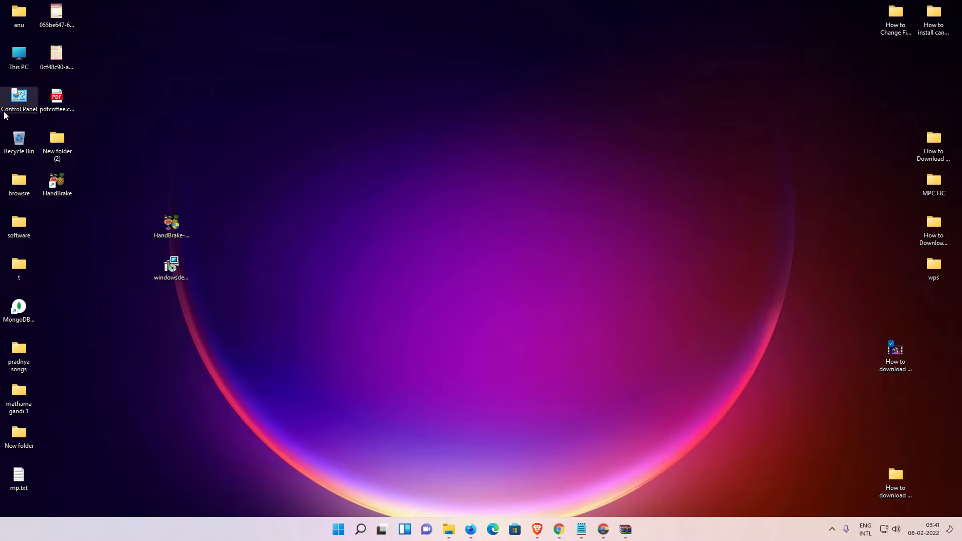
{"action": "left_click", "coordinate": [56, 184]}
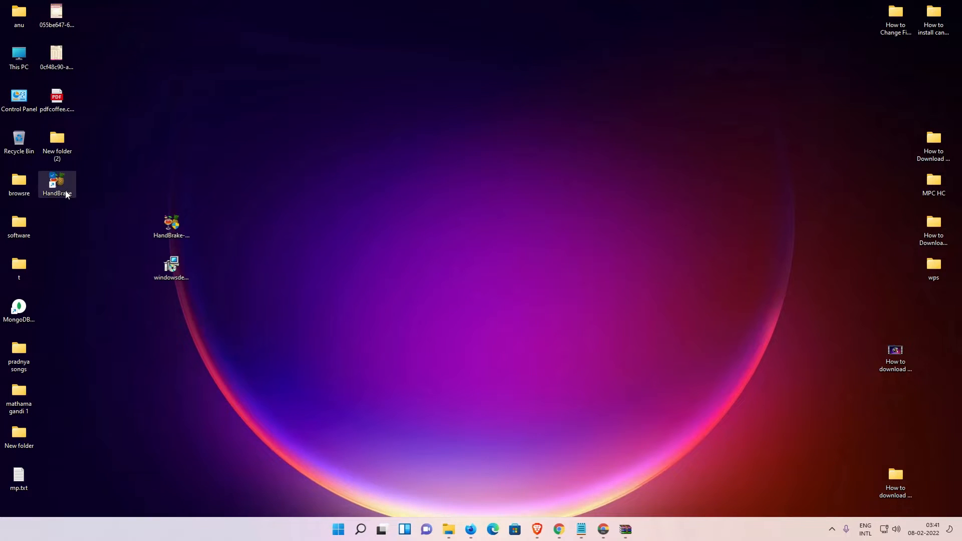
- Launch HandBrake from the desktop shortcut to reach Source Selection
{"action": "double_click", "coordinate": [56, 185]}
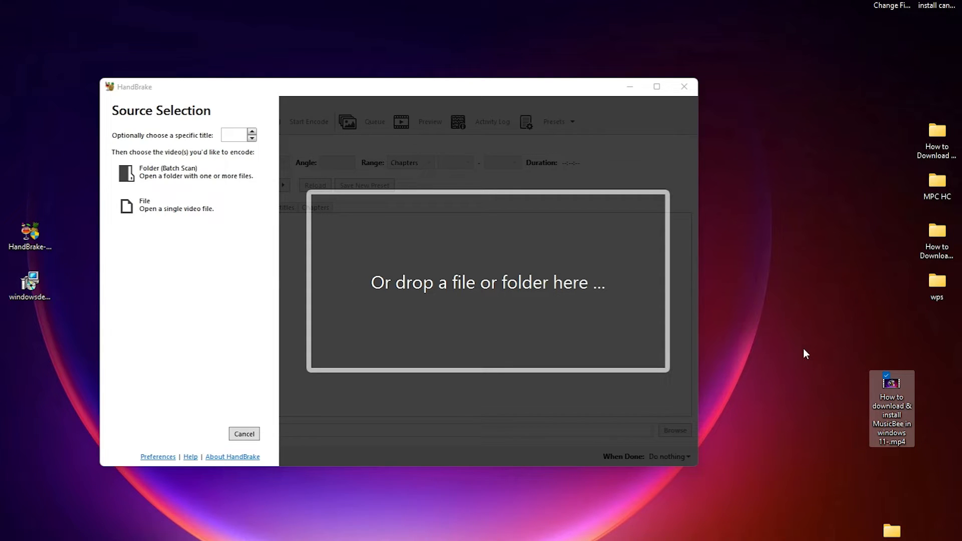
{"action": "mouse_move", "coordinate": [485, 271]}
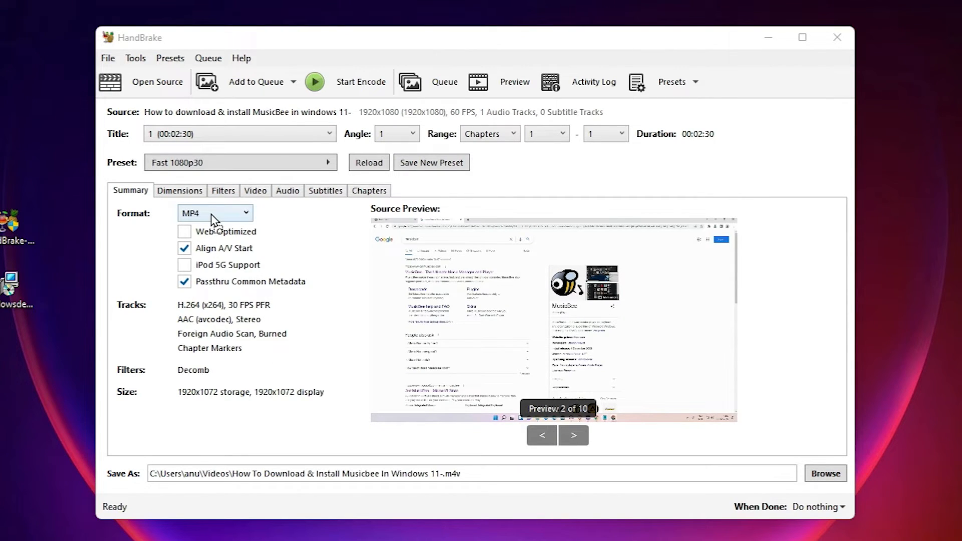
{"action": "mouse_move", "coordinate": [819, 309]}
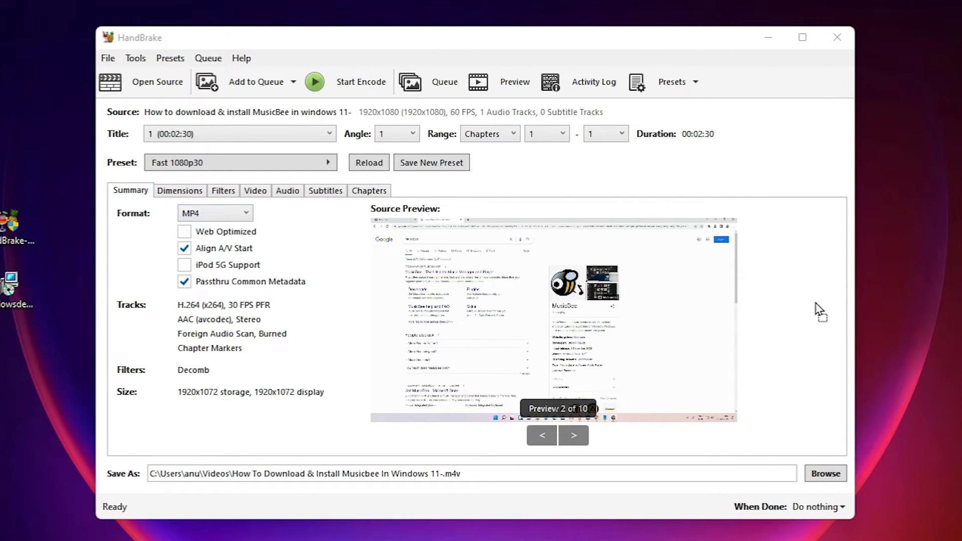
- Choose MKV in the Summary tab's Format dropdown
{"action": "left_click", "coordinate": [215, 213]}
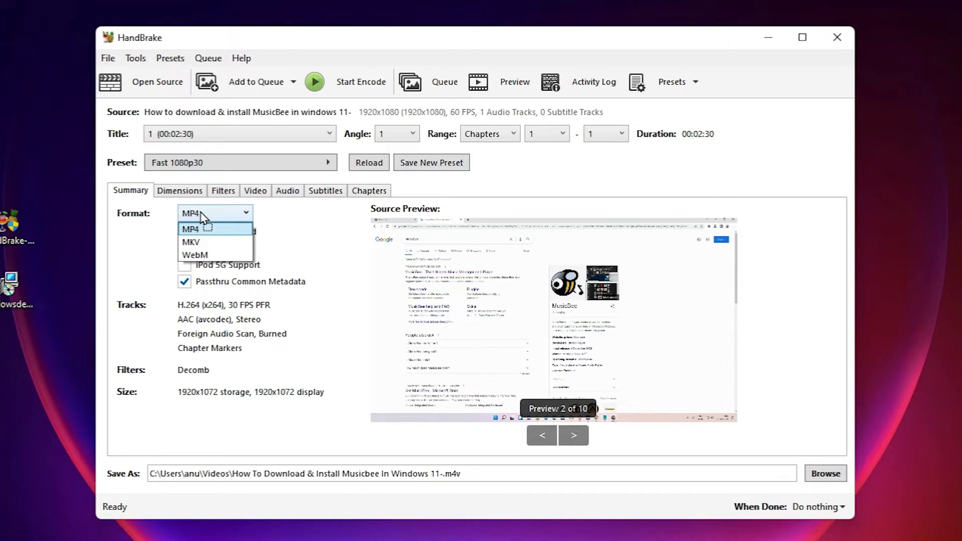
{"action": "left_click", "coordinate": [191, 241]}
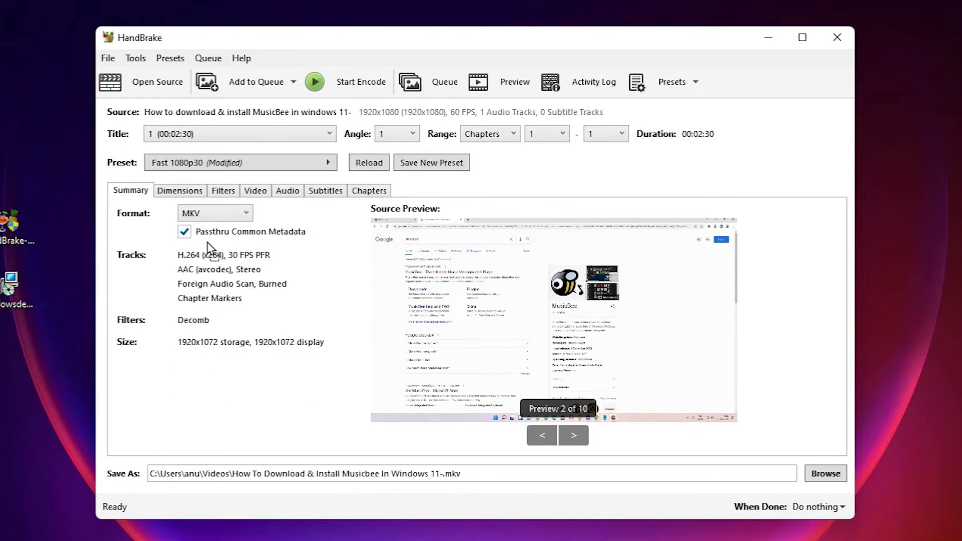
{"action": "left_click", "coordinate": [214, 213]}
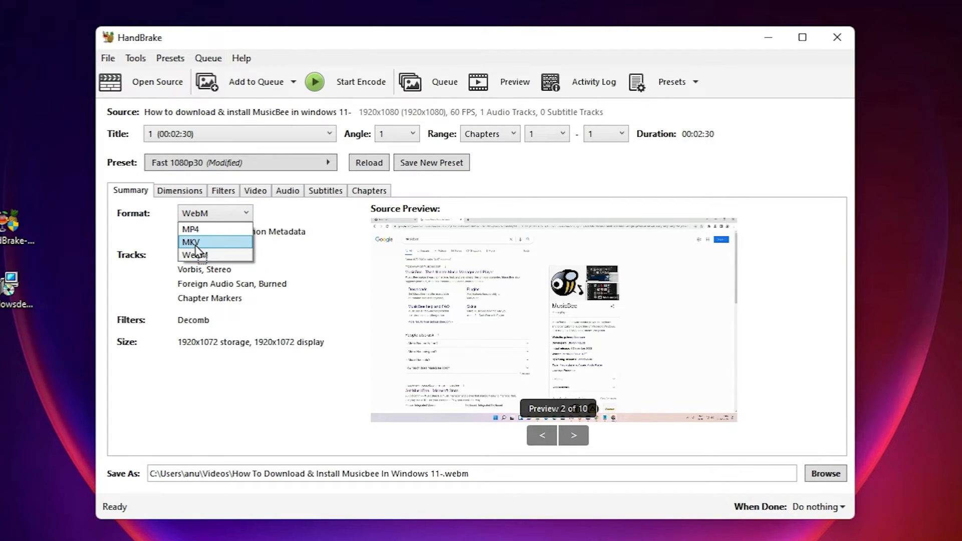
{"action": "left_click", "coordinate": [192, 241]}
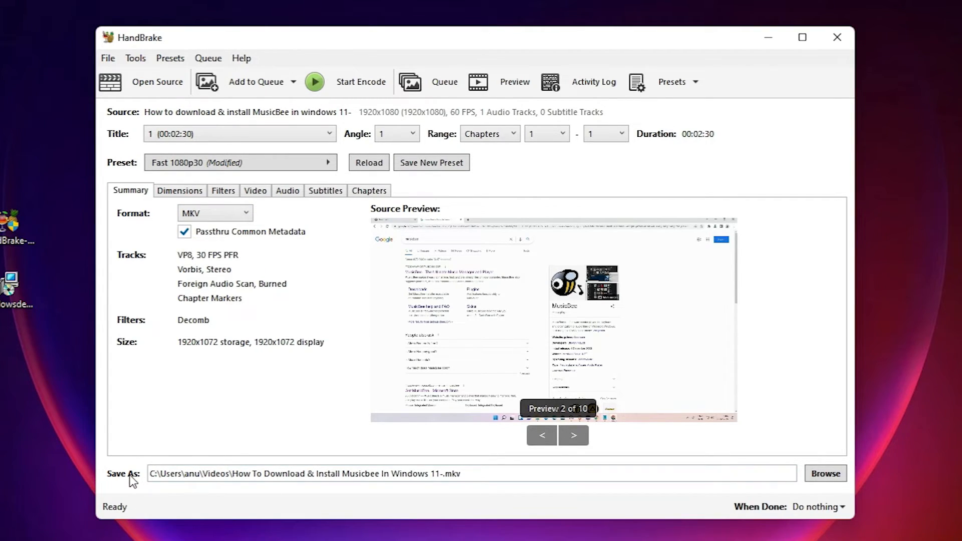
{"action": "mouse_move", "coordinate": [439, 494]}
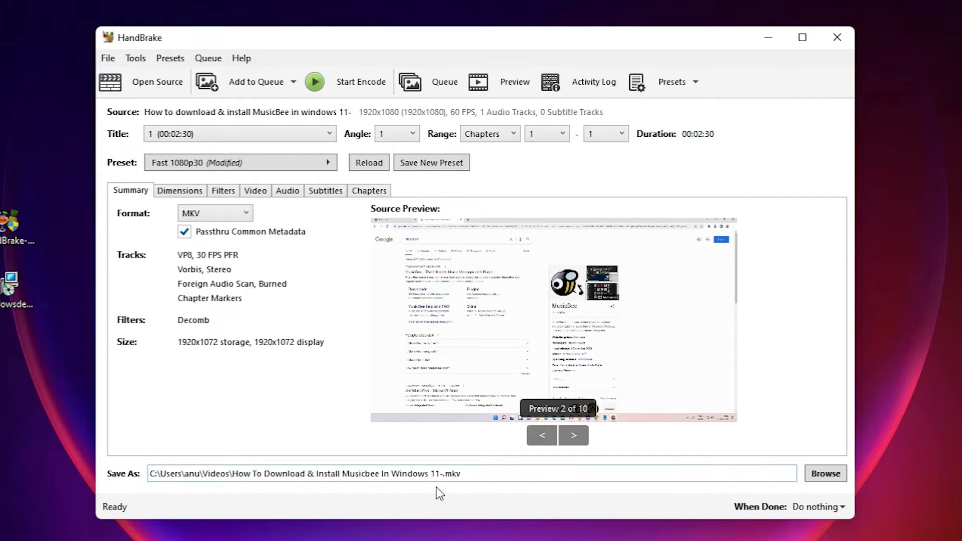
{"action": "mouse_move", "coordinate": [457, 475]}
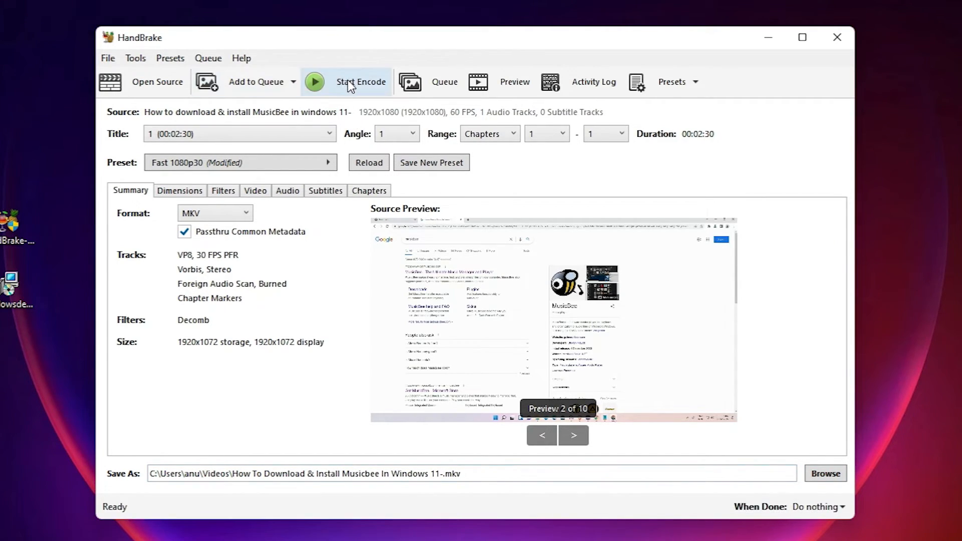
{"action": "mouse_move", "coordinate": [388, 398]}
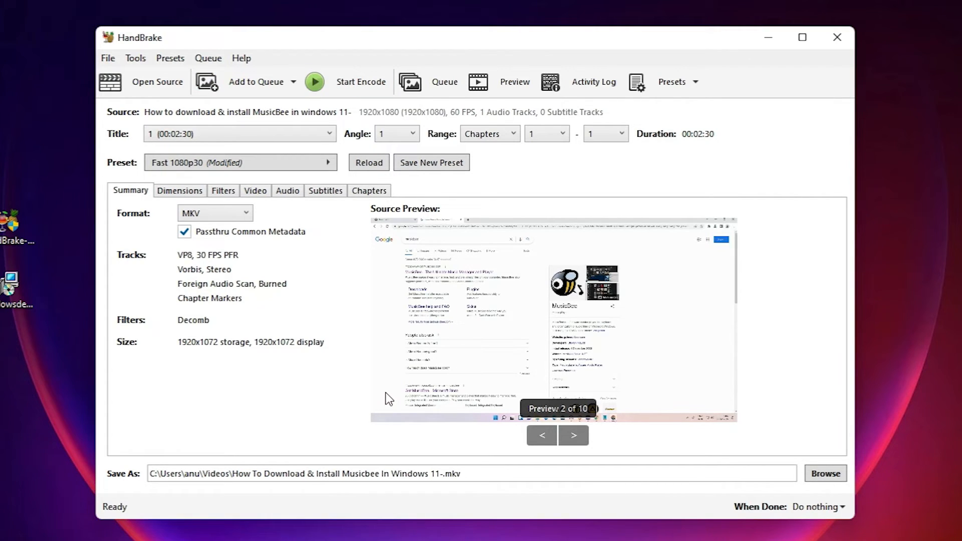